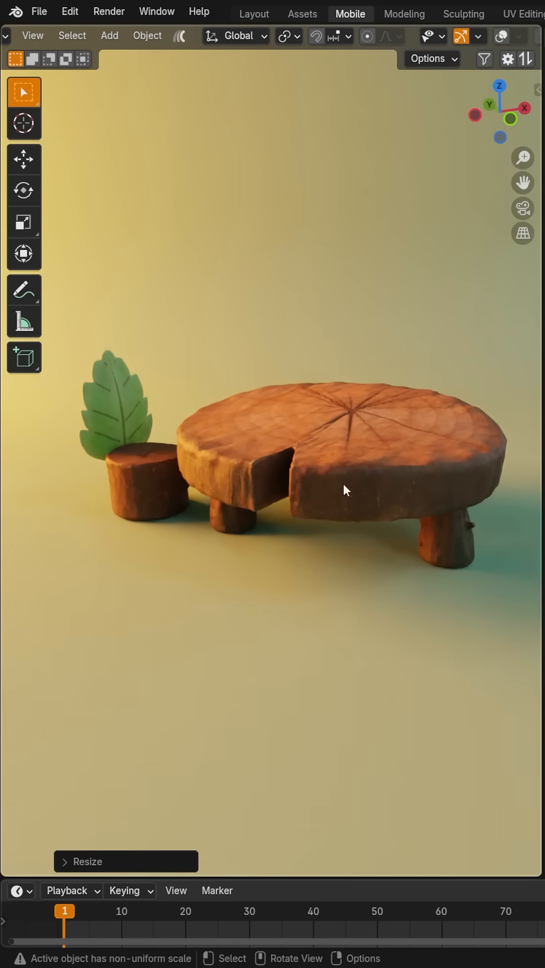
Show the Wireframe overlay so the table's dense sculpted edges are visible
left_click(502, 36)
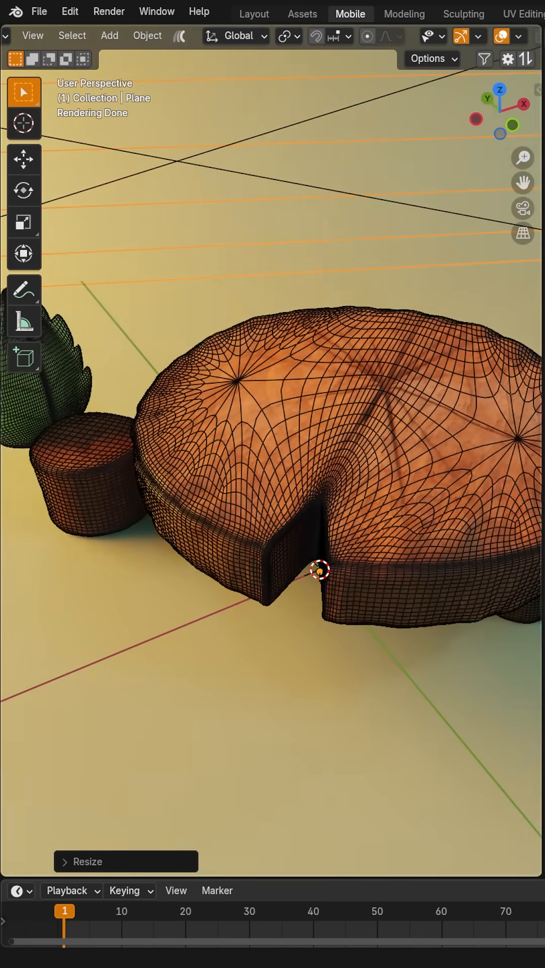
Show the Quad Remesher panel with its 5000 quad count beside the table
left_click(528, 735)
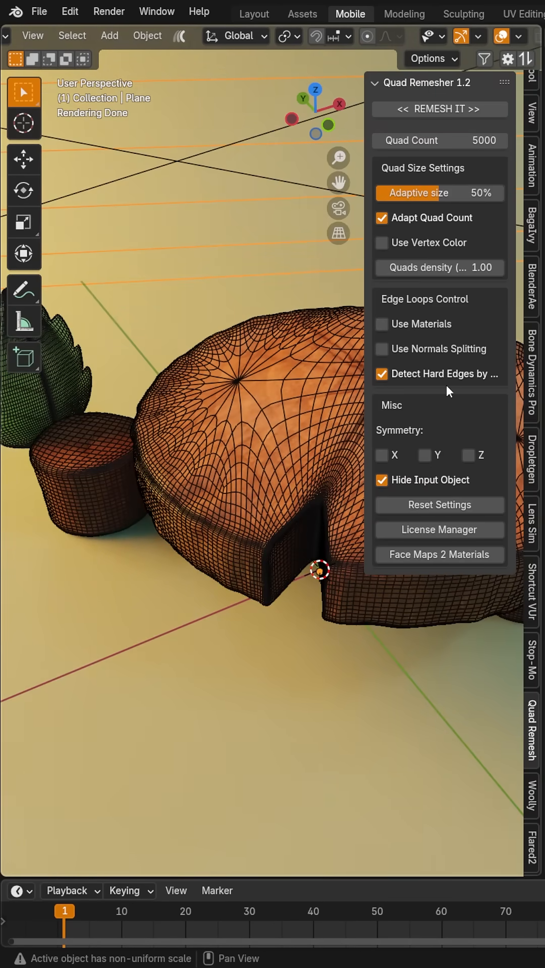
mouse_move(433, 425)
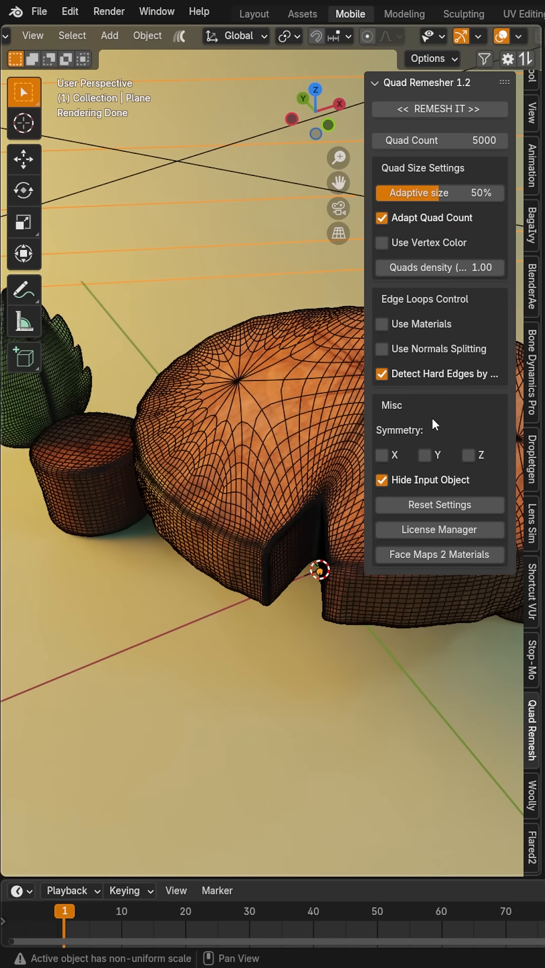
mouse_move(430, 425)
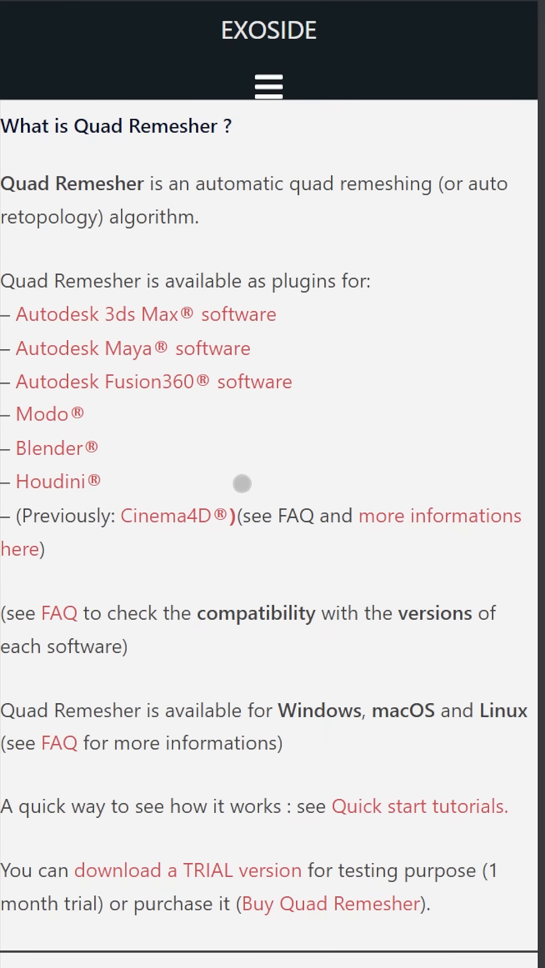
mouse_move(285, 371)
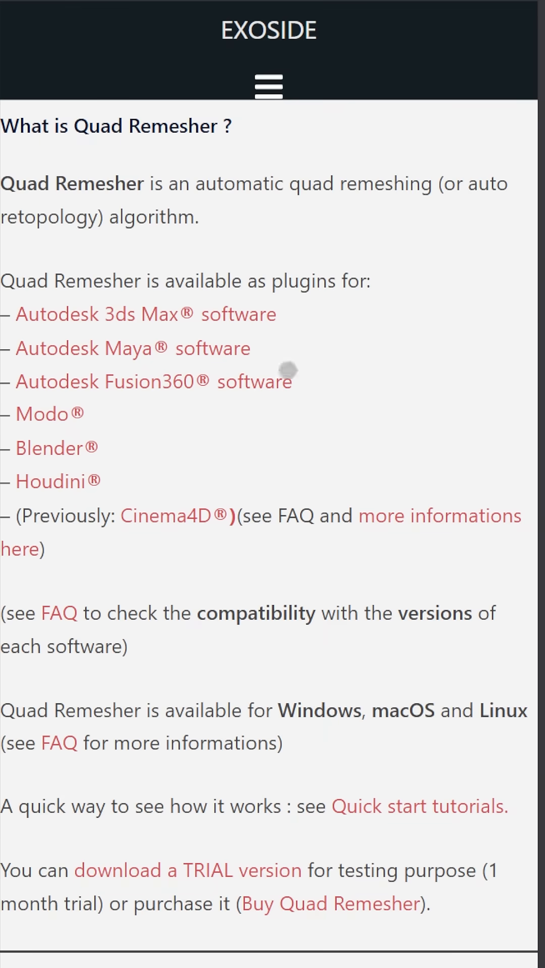
mouse_move(161, 554)
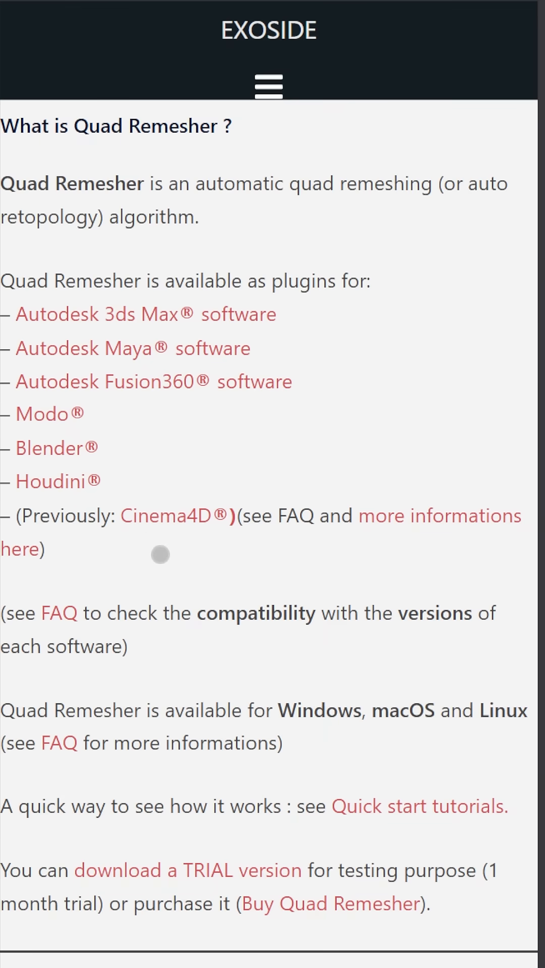
Browse the Quad Remesher page and start both interactive chess rook retopology examples
scroll("down", 3)
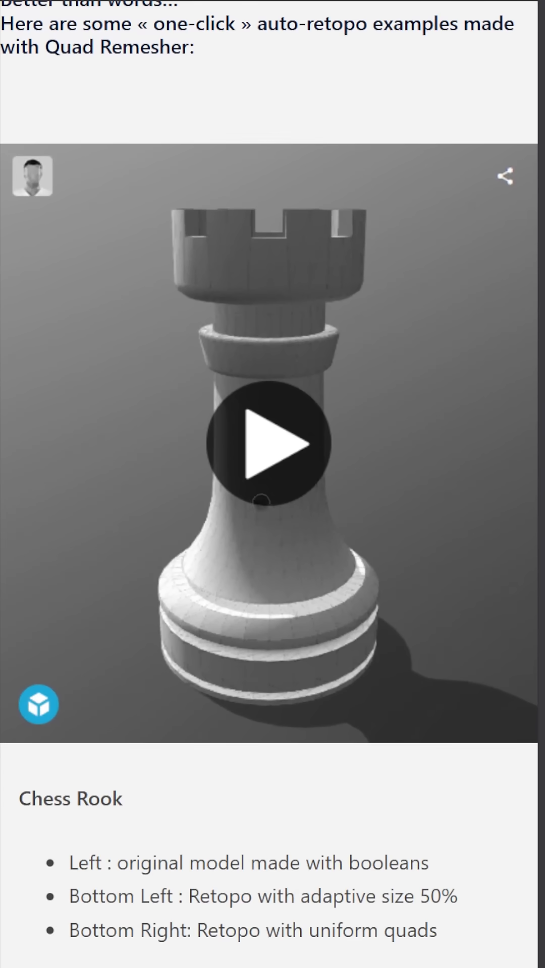
left_click(263, 443)
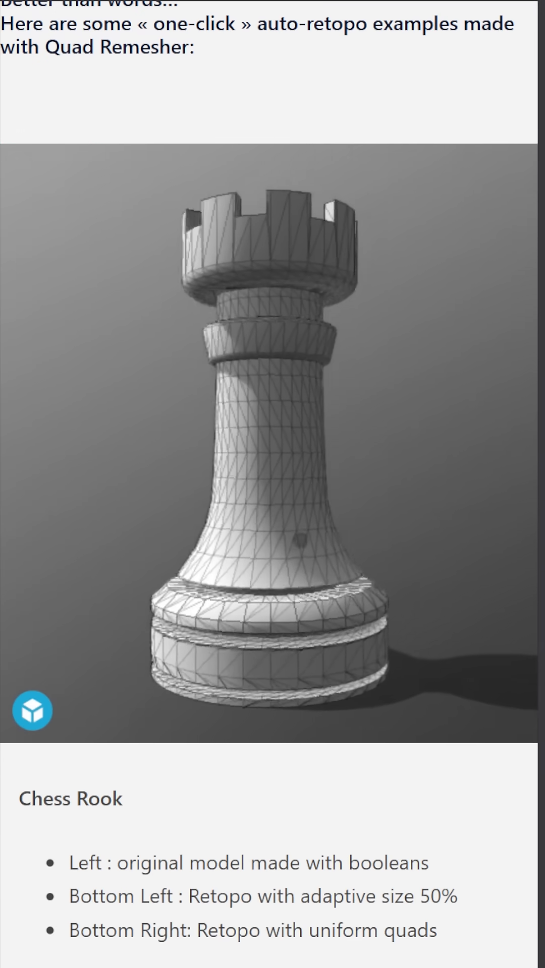
scroll("down", 3)
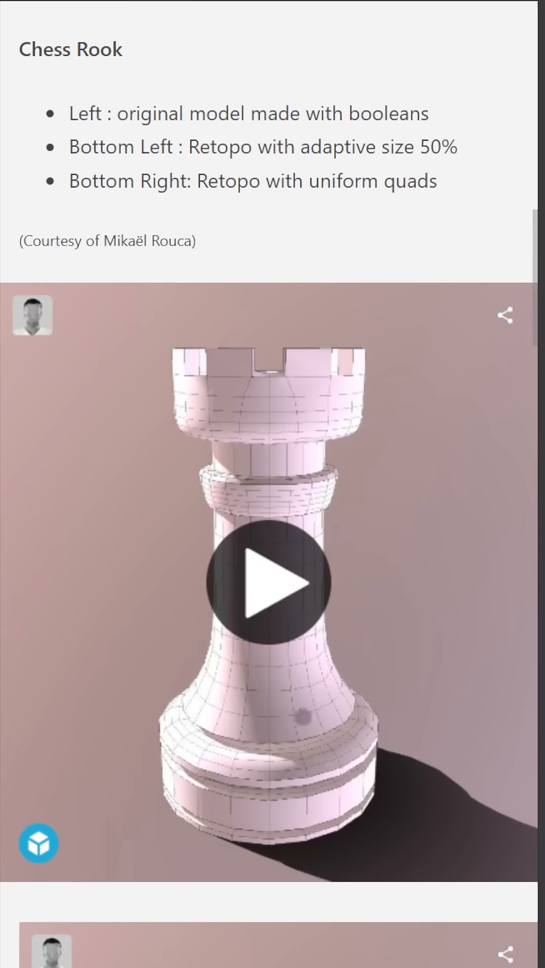
left_click(272, 582)
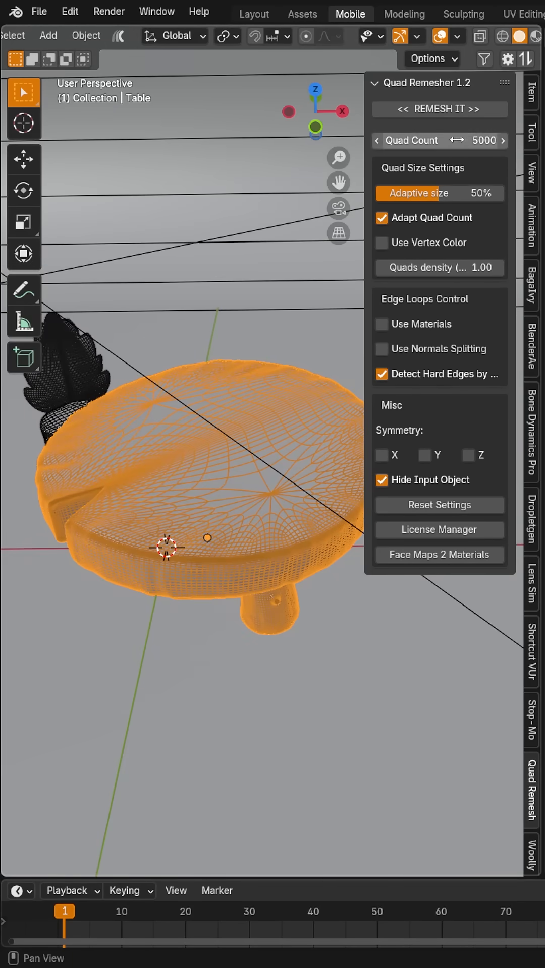
mouse_move(471, 180)
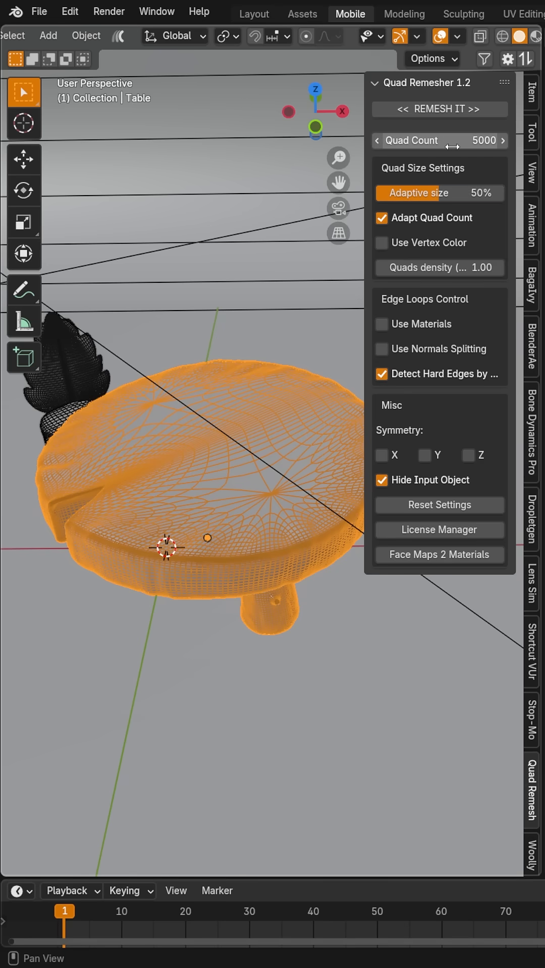
mouse_move(439, 140)
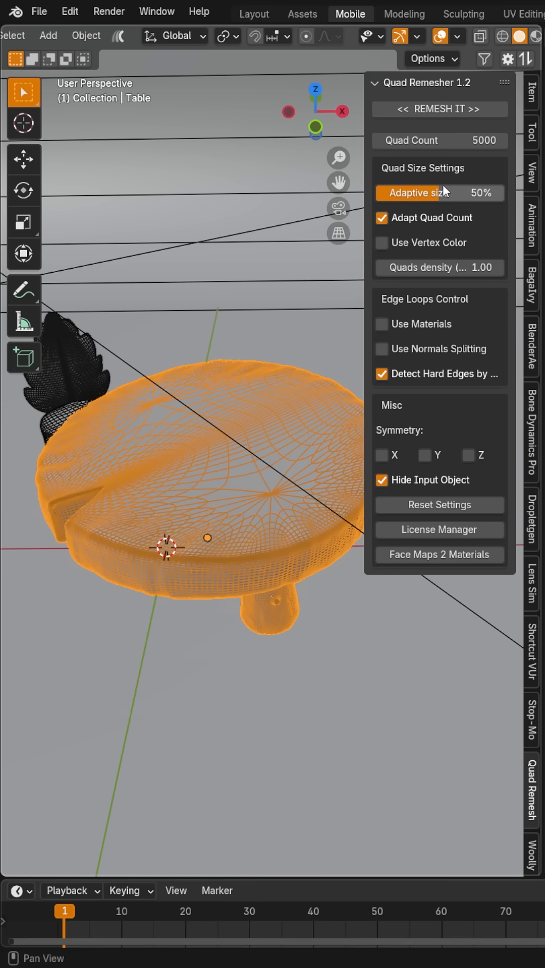
mouse_move(449, 194)
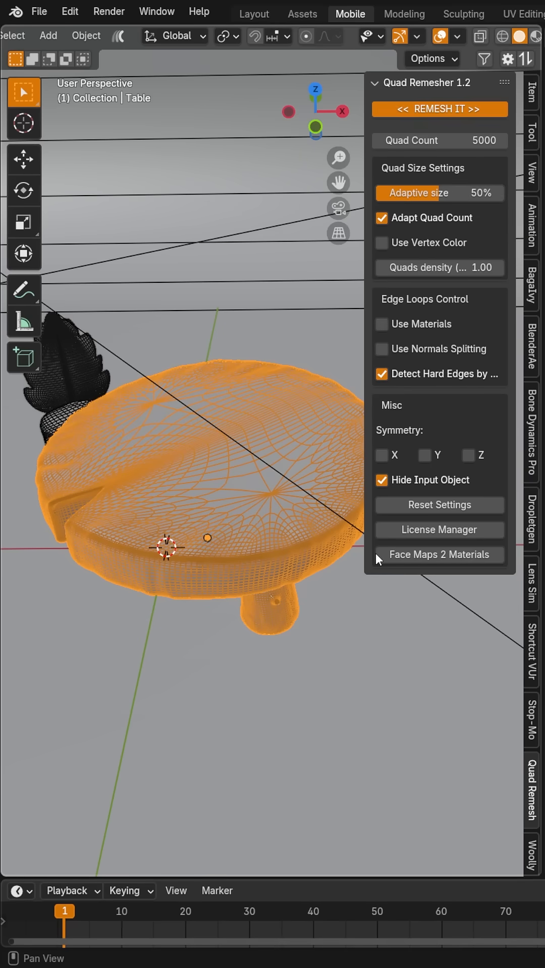
mouse_move(266, 656)
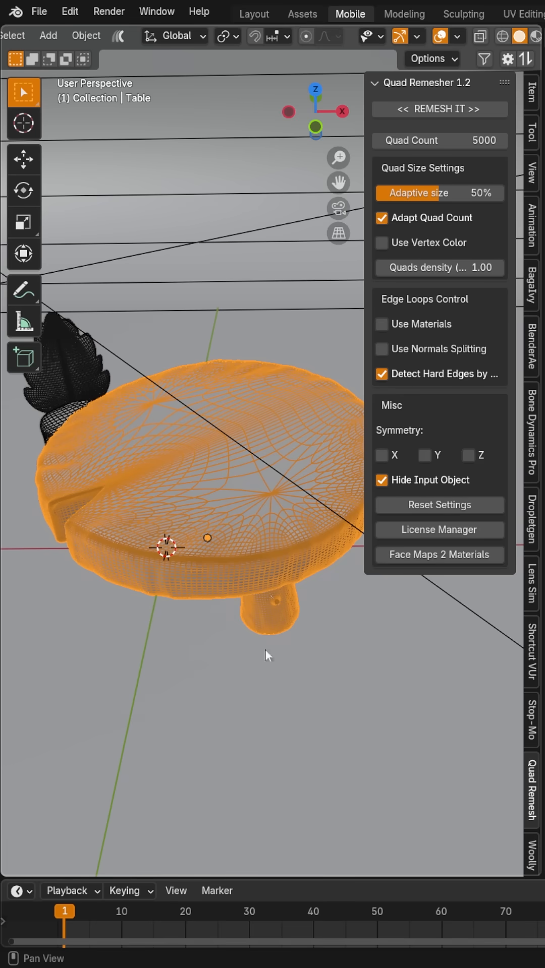
Remesh the Table at 5000 quads, 50% adaptive size, and inspect the new Retopo_Table top
left_click(439, 109)
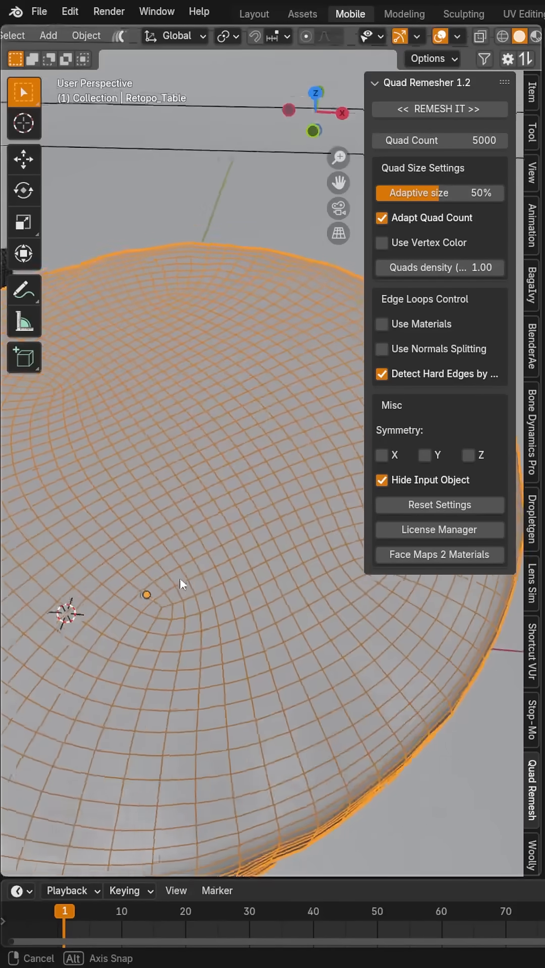
left_click_drag(183, 584, 259, 595)
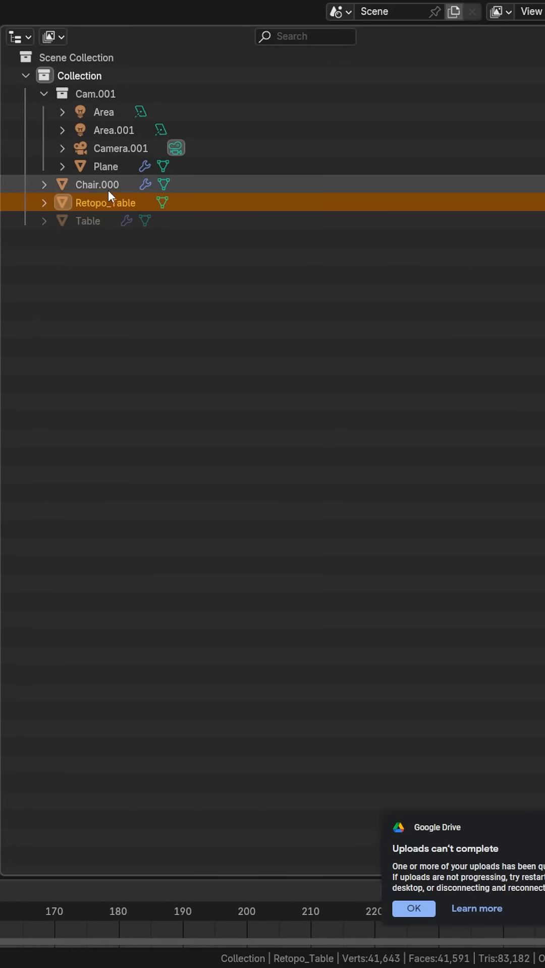
mouse_move(107, 221)
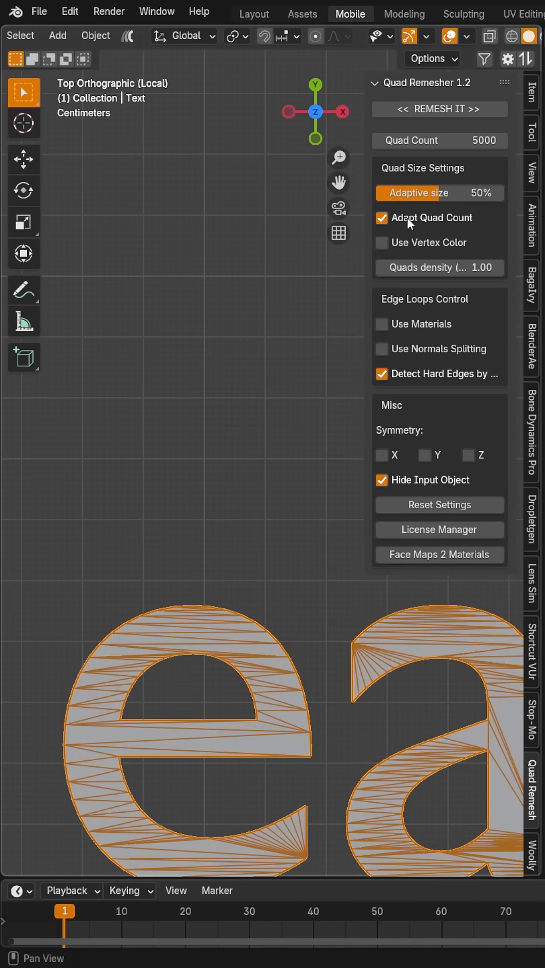
Remesh the triangulated text into the even-quad Retopo_Text object
left_click(439, 109)
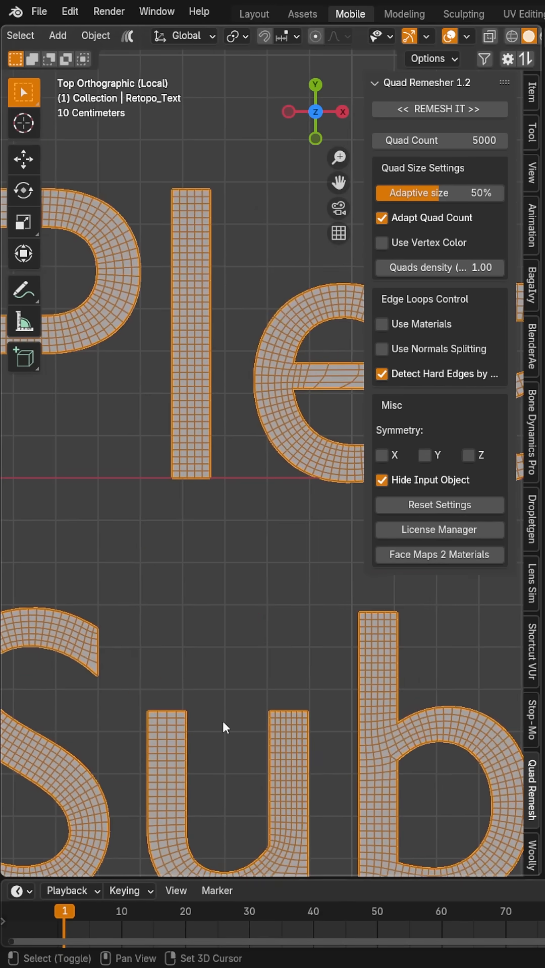
left_click(439, 109)
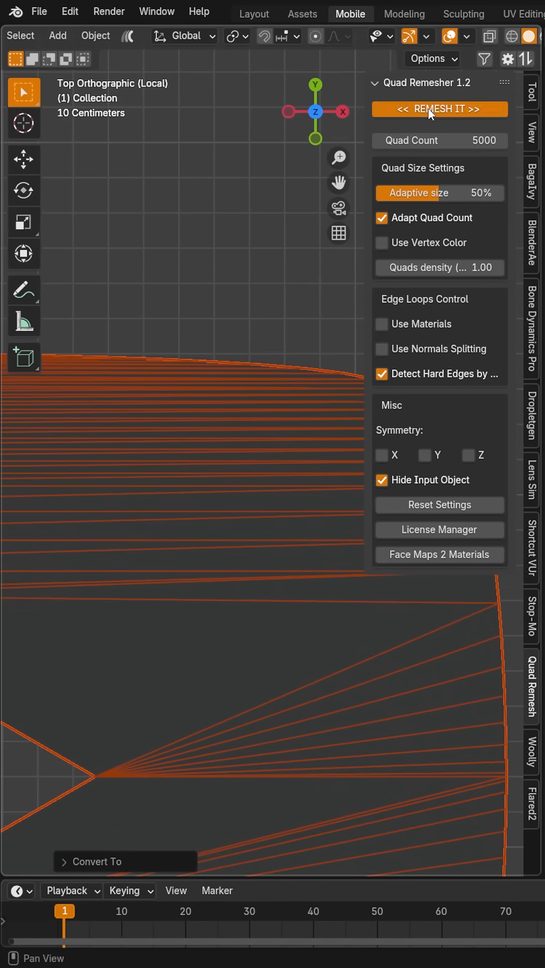
Remesh the converted play-button logo into the even-quad Retopo_Curve mesh
left_click(439, 109)
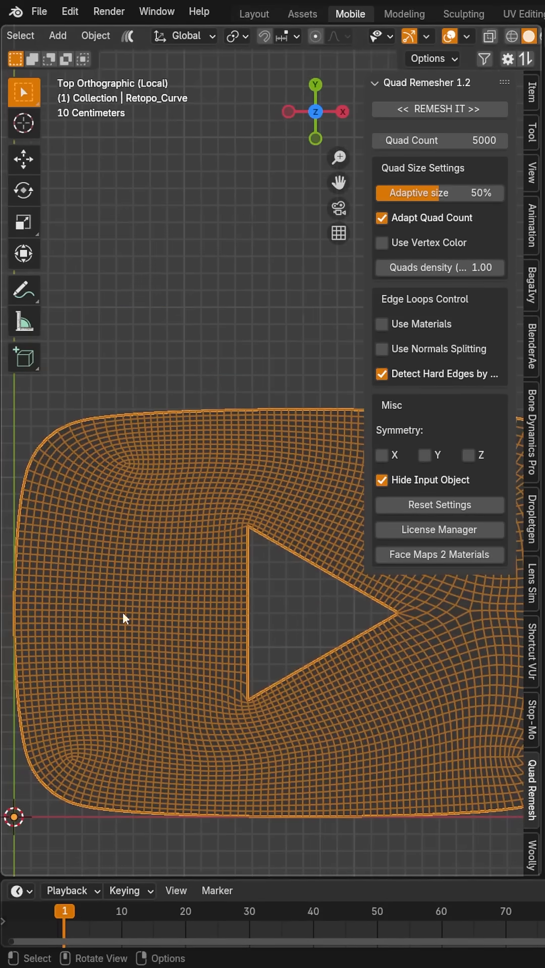